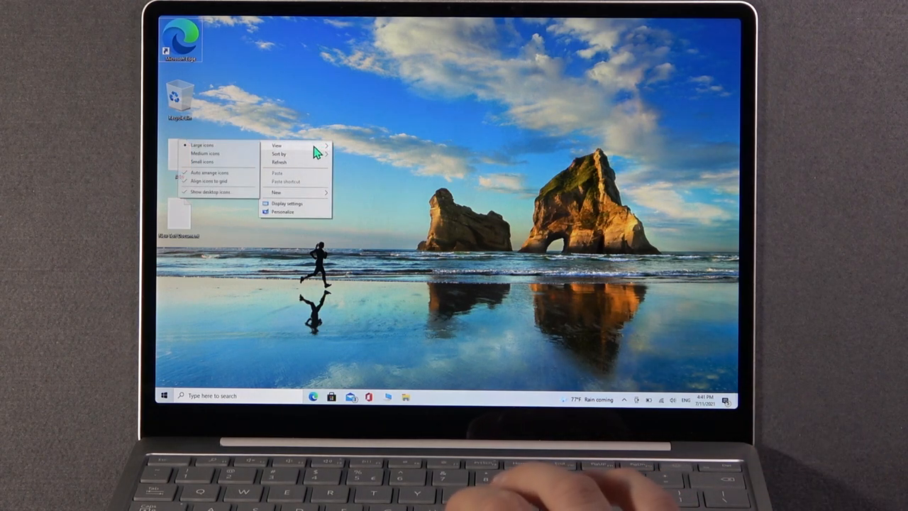
Step: Create a new empty folder on the desktop from the New context menu
left_click(276, 191)
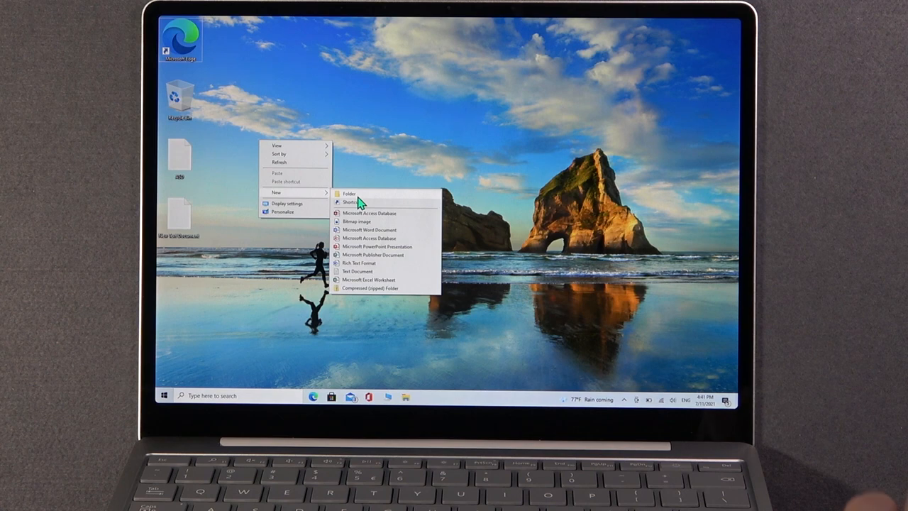
left_click(349, 193)
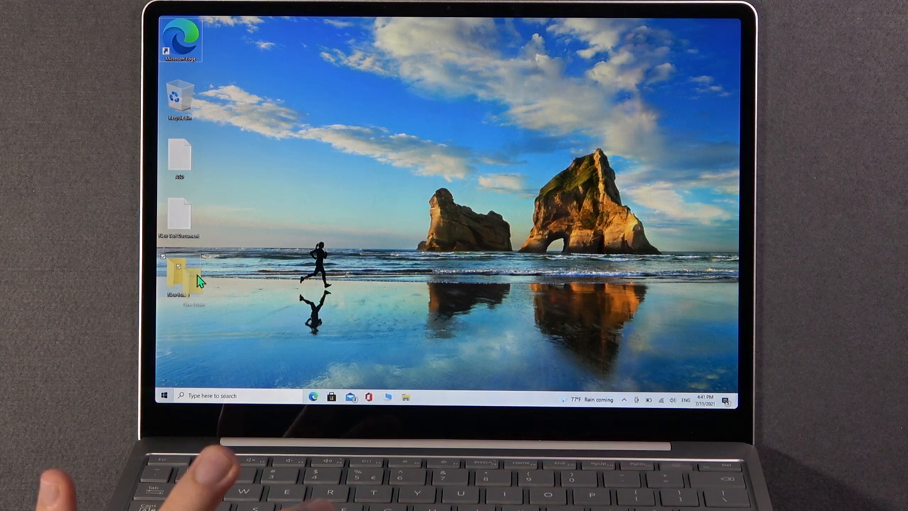
Step: Drag the New folder icon from the left icon column to the upper centre of the desktop
left_click_drag(188, 275, 372, 153)
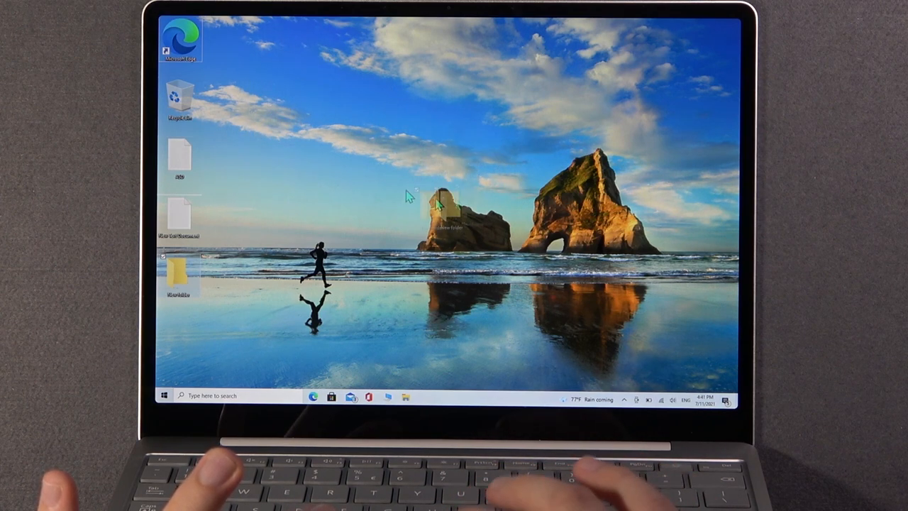
left_click_drag(443, 205, 401, 142)
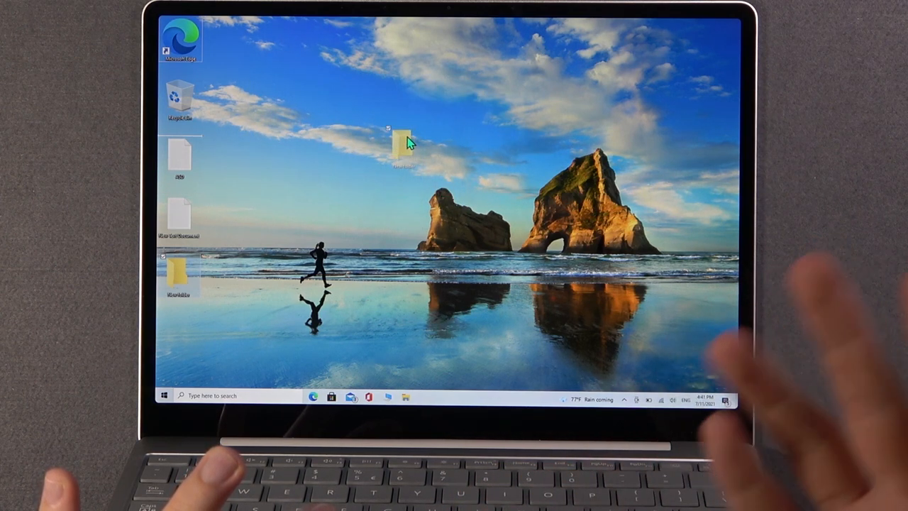